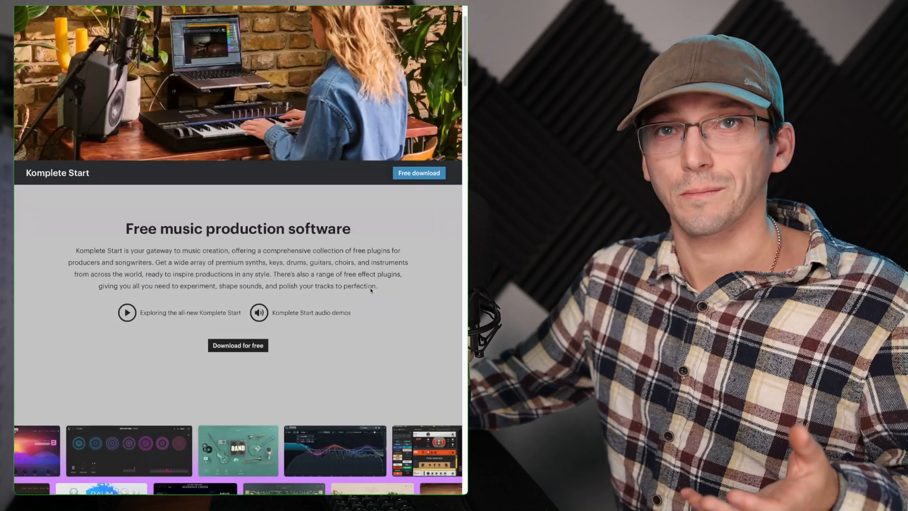
Add the free Komplete Start software to the Native Instruments account.
scroll("up", 3)
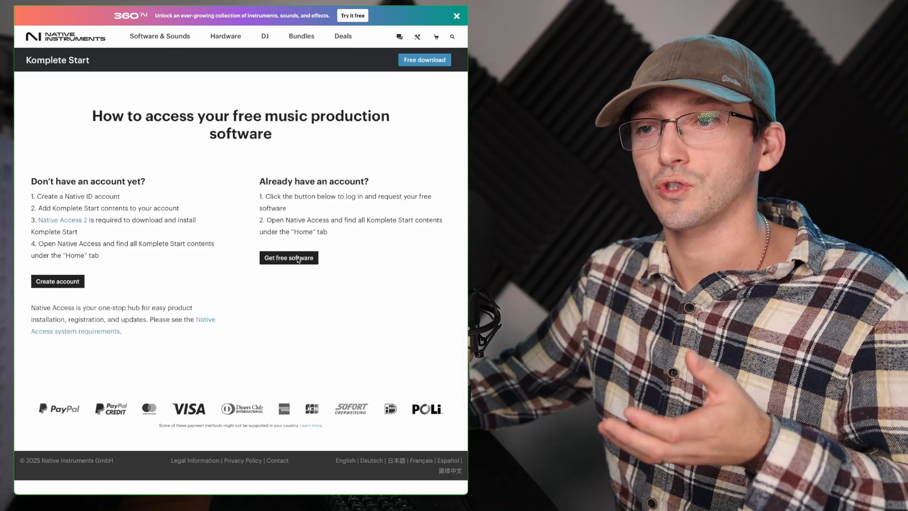
mouse_move(289, 257)
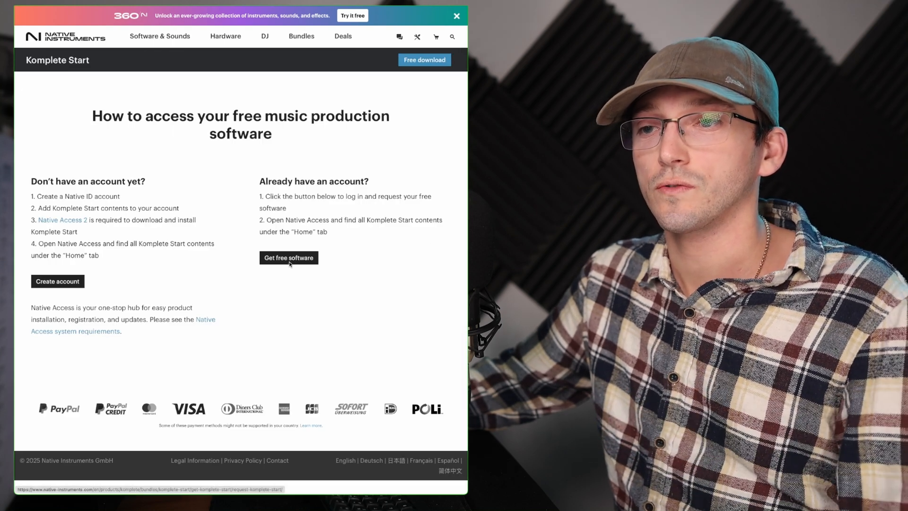
left_click(288, 257)
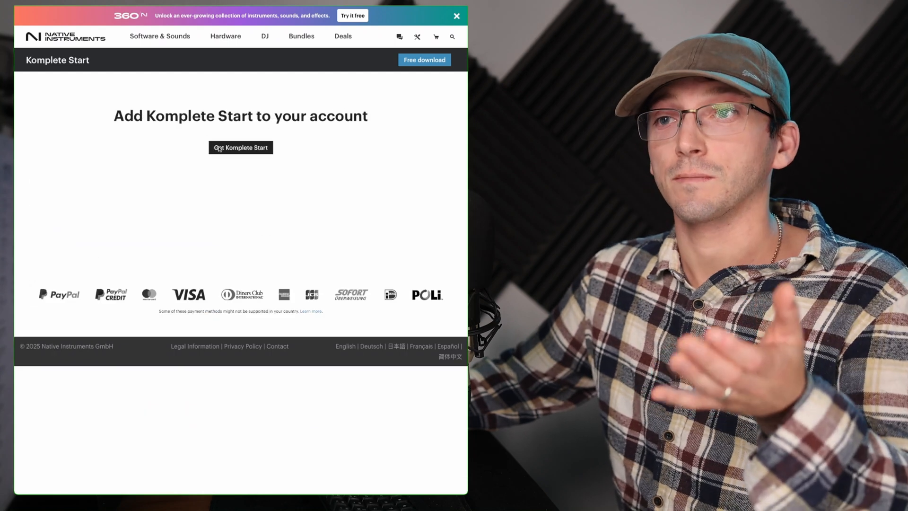
left_click(239, 147)
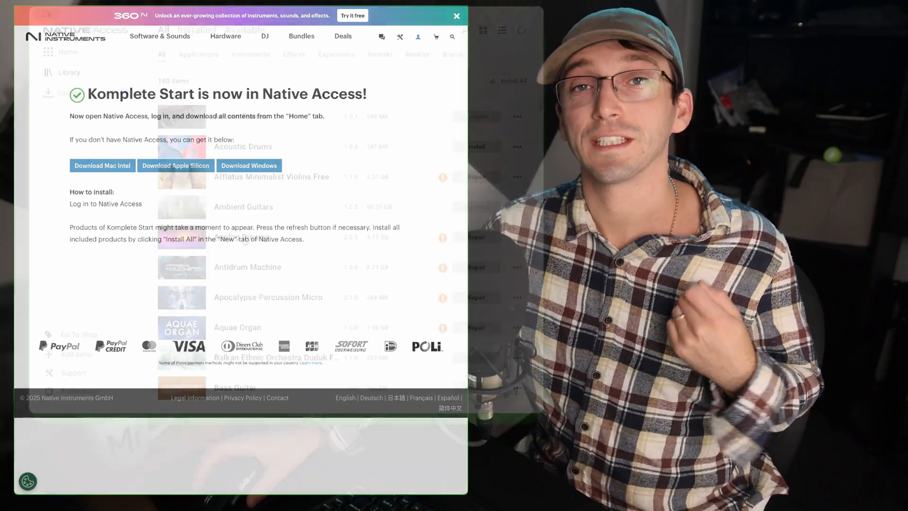
Switch to Native Access and bring up its preferences.
left_click(457, 16)
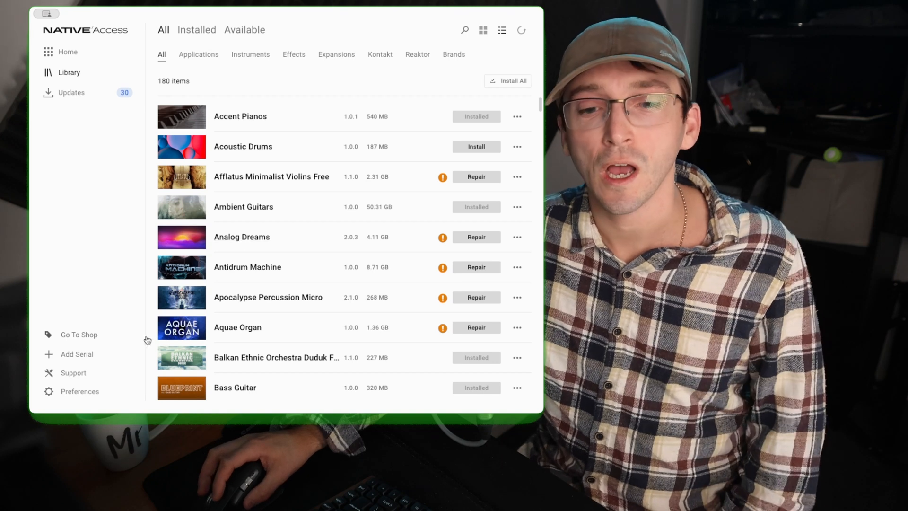
left_click(79, 391)
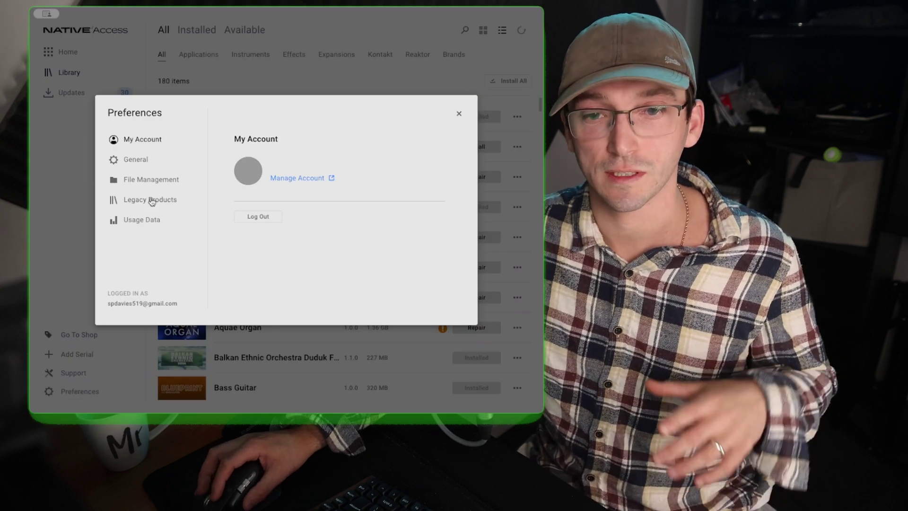
Review the File Management download, application and content locations, then leave preferences.
left_click(150, 179)
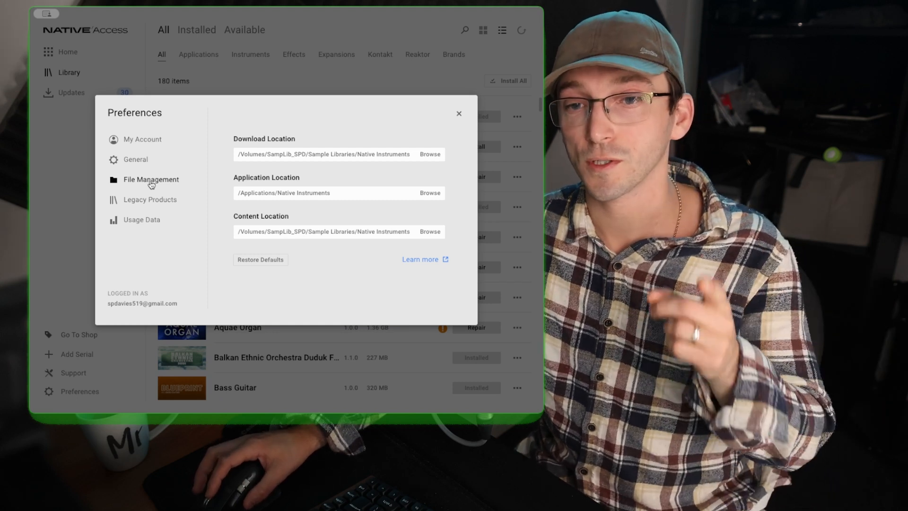
mouse_move(243, 143)
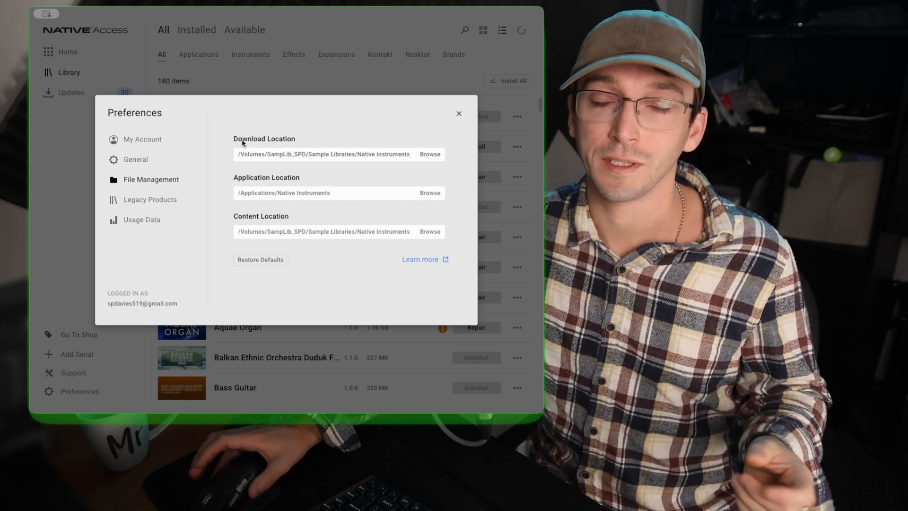
mouse_move(376, 166)
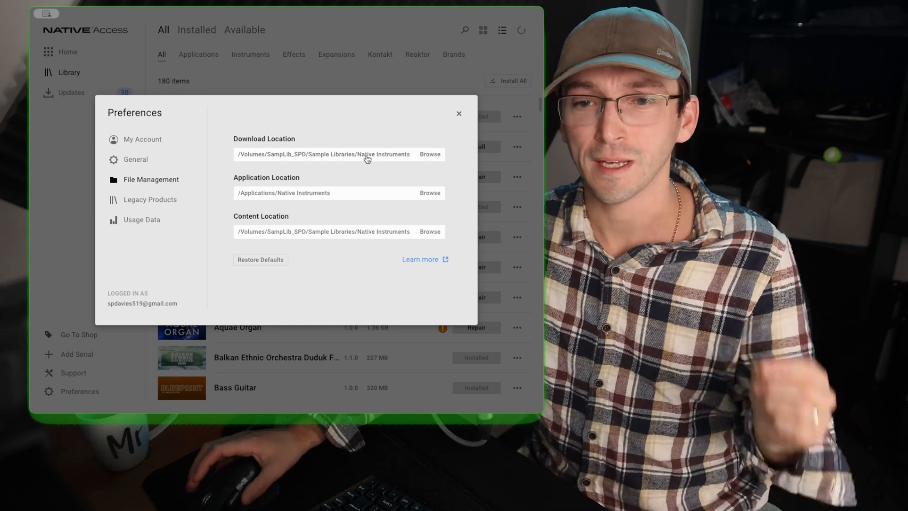
mouse_move(363, 176)
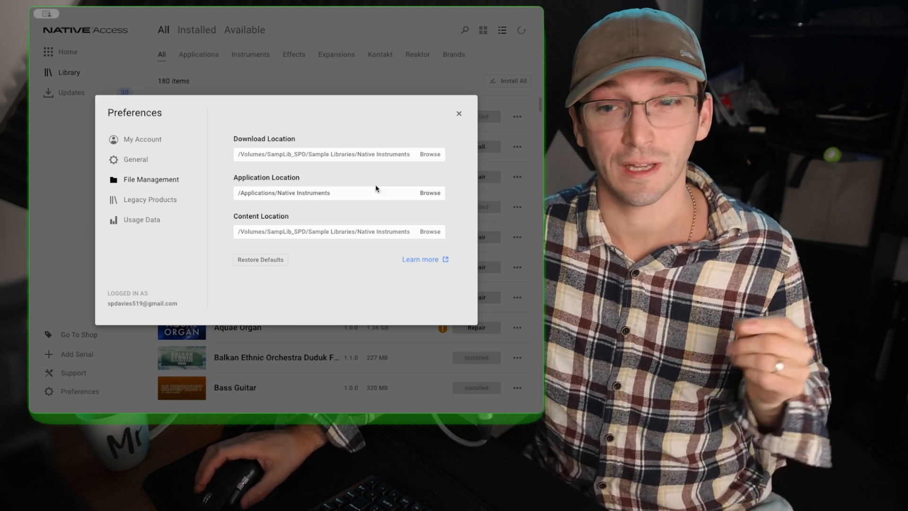
mouse_move(399, 225)
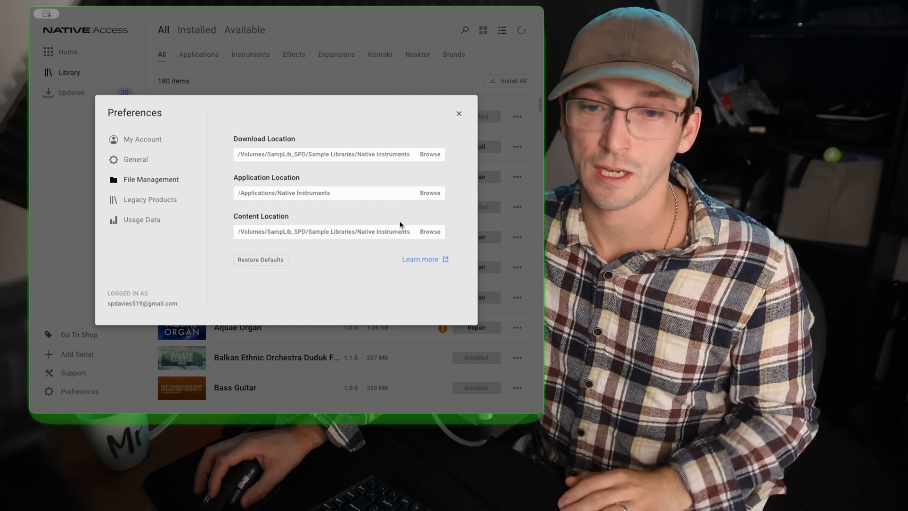
left_click(459, 113)
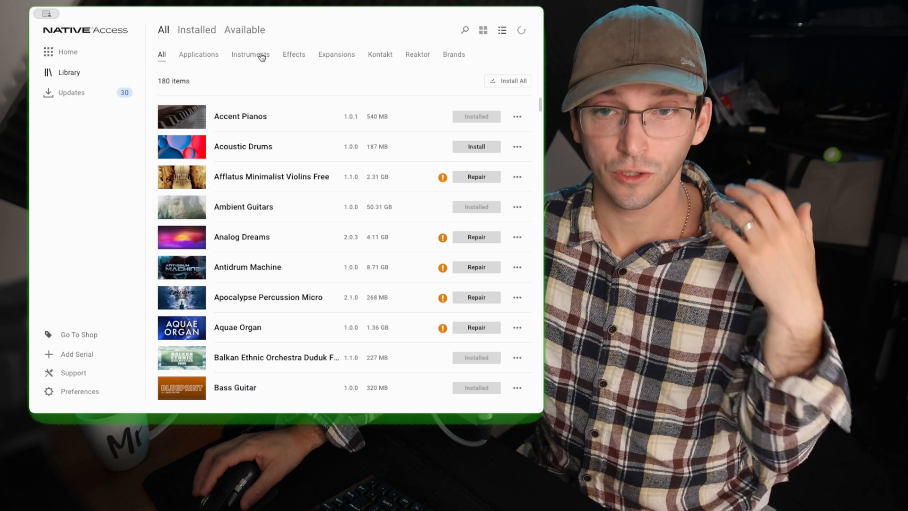
Filter the library to Applications and locate the Kontakt 7 and Kontakt 8 Players.
left_click(197, 54)
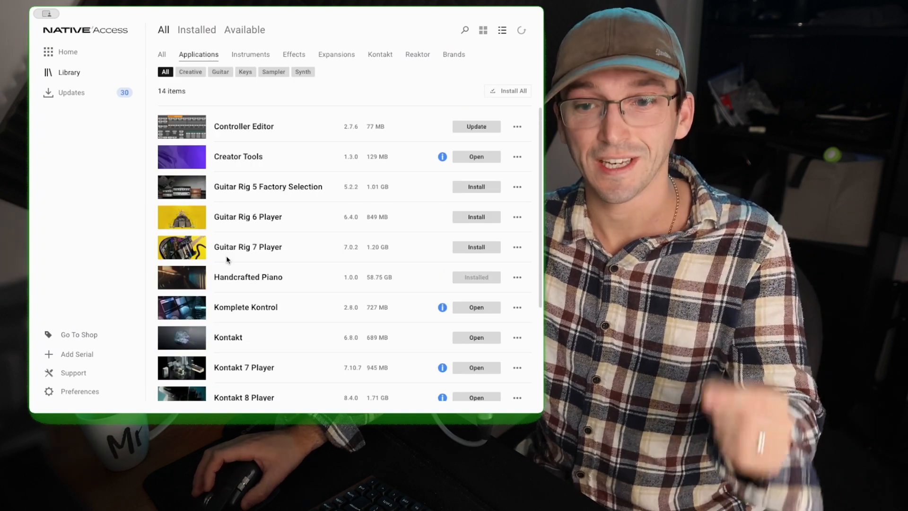
scroll("down", 3)
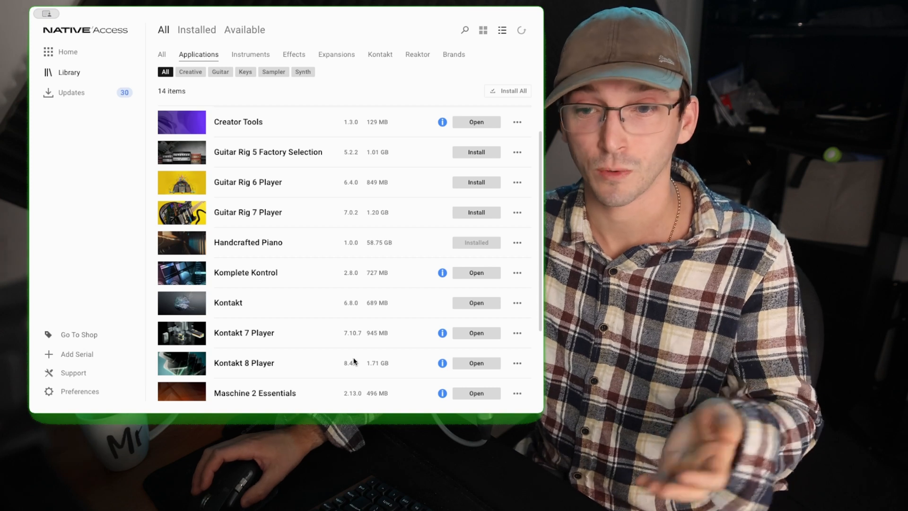
scroll("down", 3)
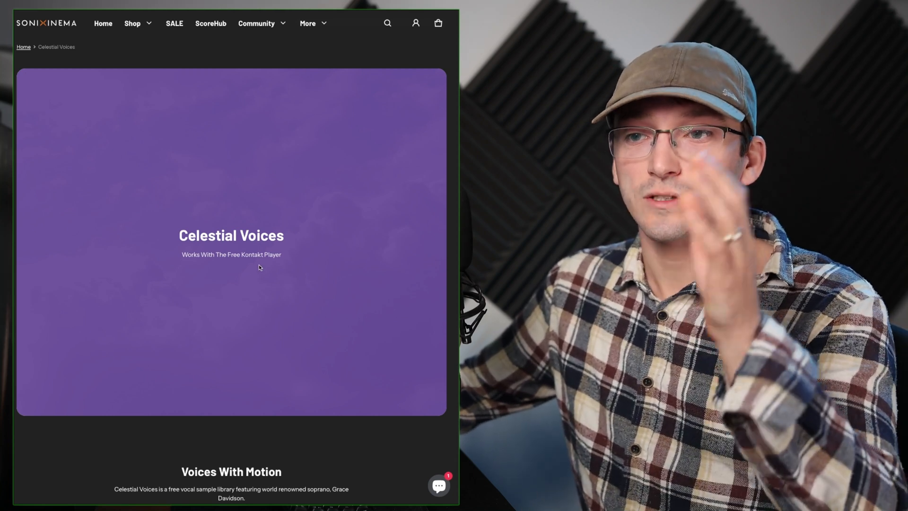
Reach the Free Download link on the Celestial Voices page and bring up the claim form.
scroll("down", 3)
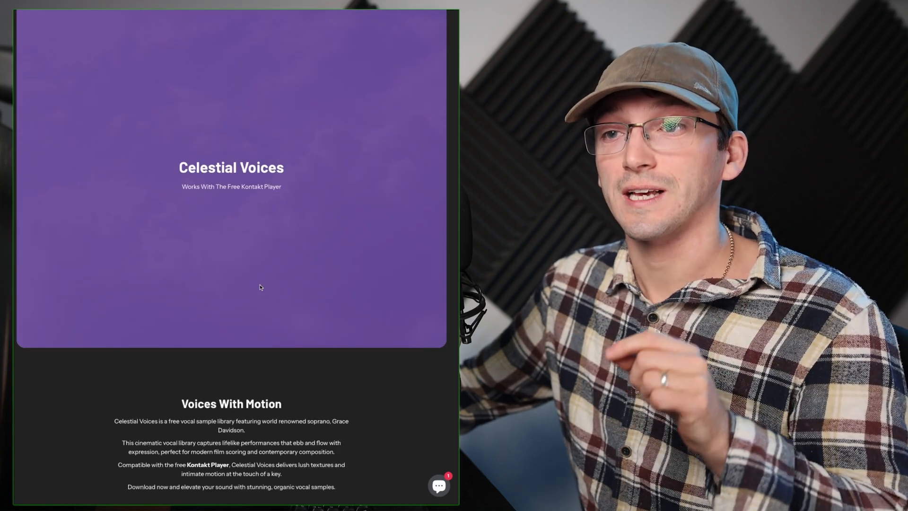
scroll("down", 3)
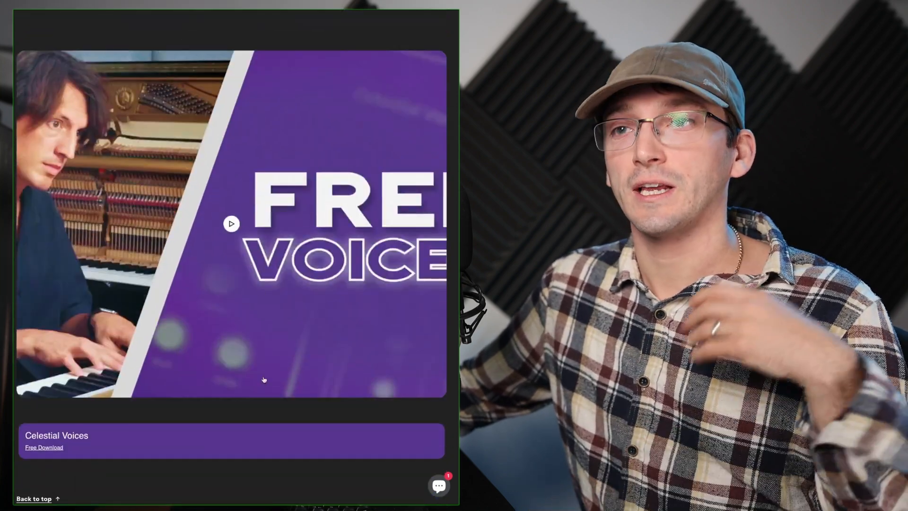
scroll("down", 3)
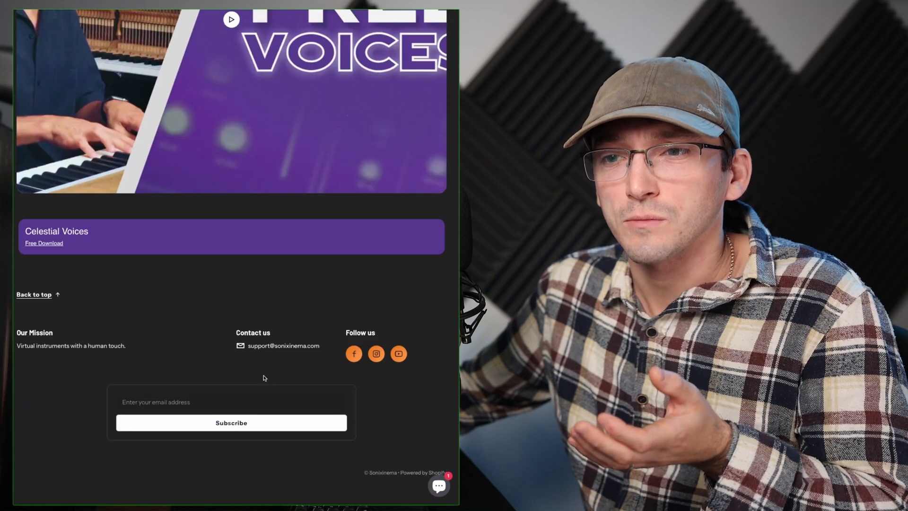
mouse_move(106, 284)
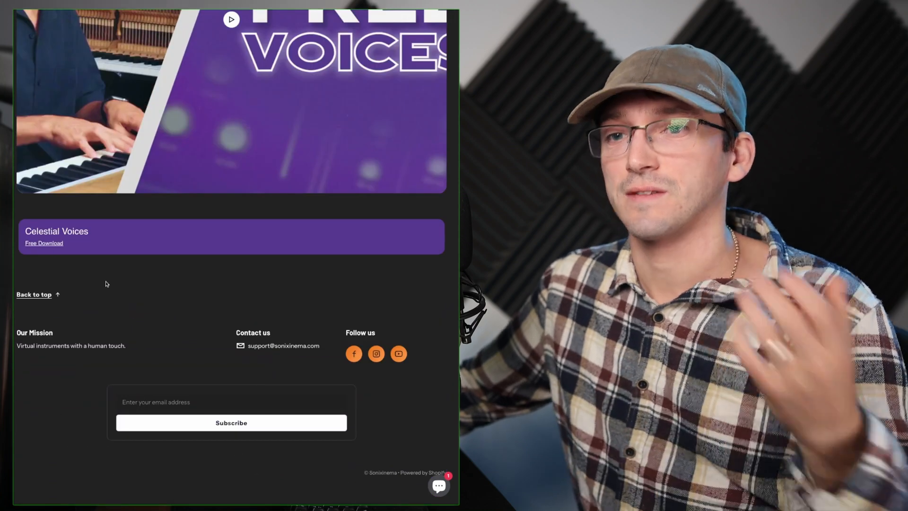
left_click(45, 243)
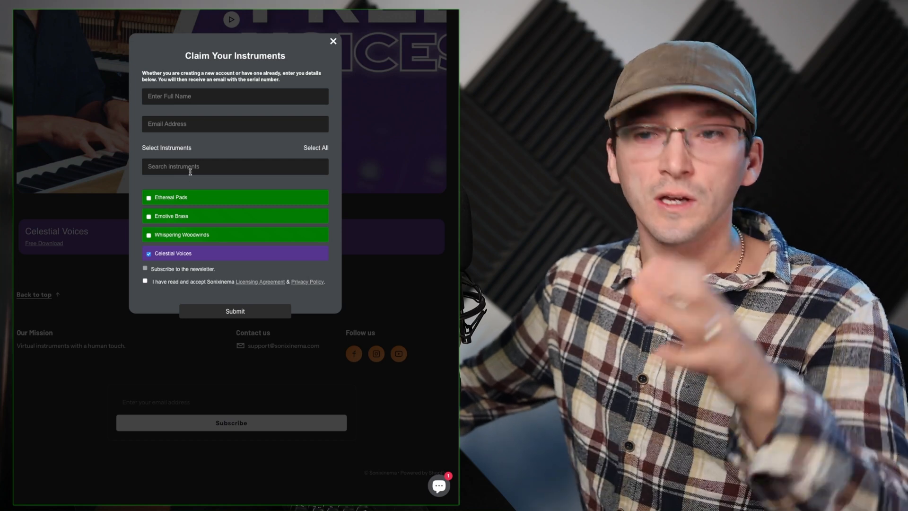
left_click(333, 40)
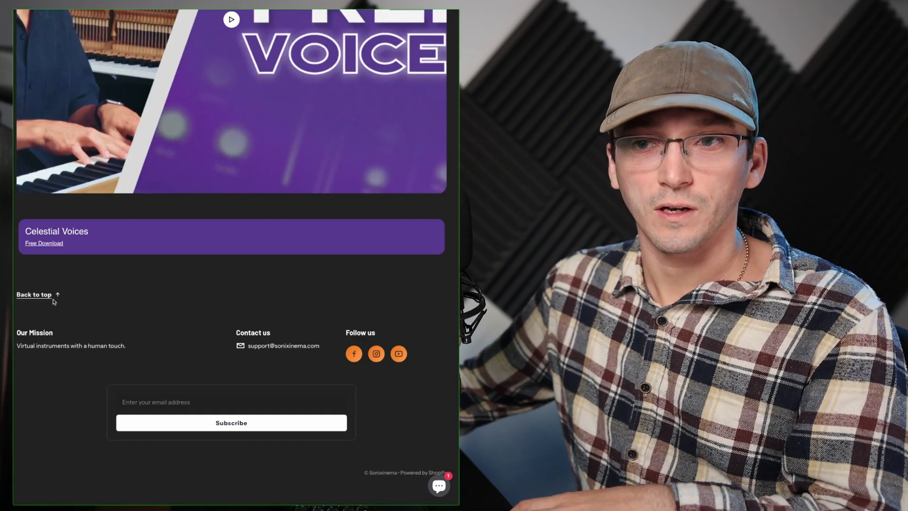
left_click(43, 243)
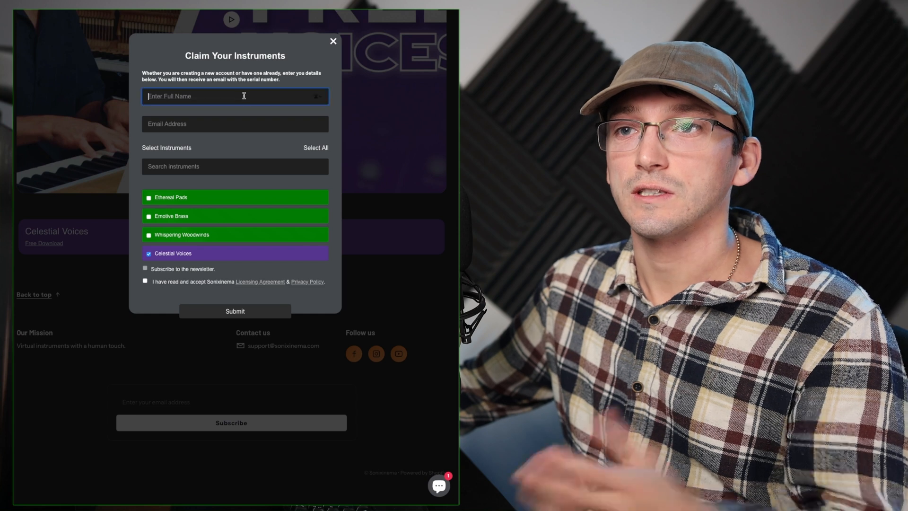
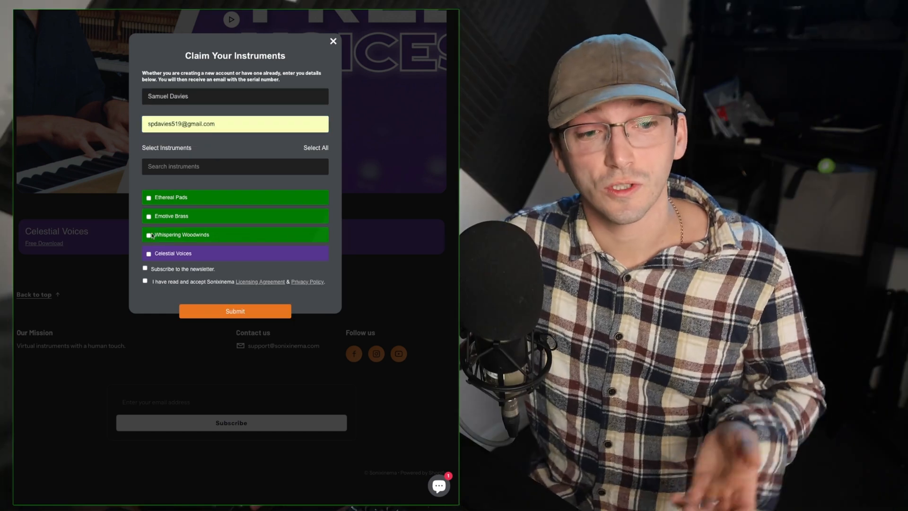
left_click(149, 235)
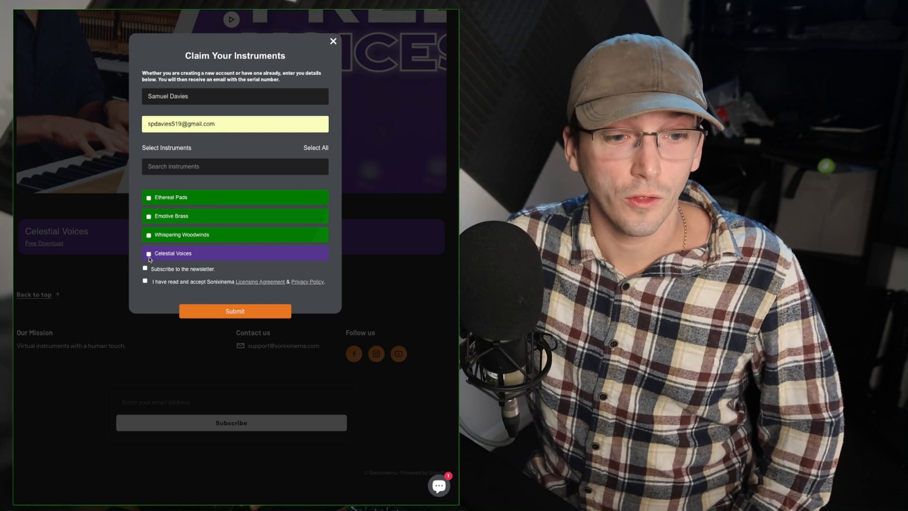
left_click(148, 253)
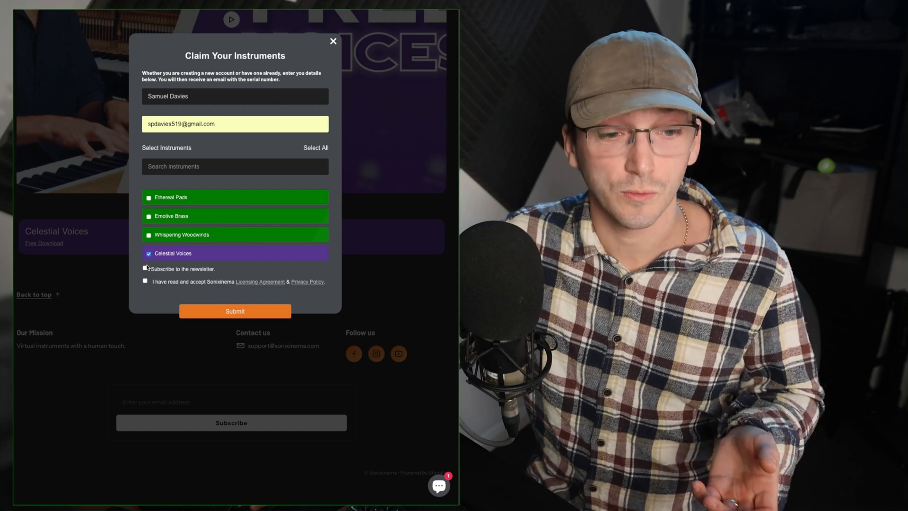
Opt into the newsletter, accept the licensing terms, claim Celestial Voices and dismiss the thank-you notice.
left_click(146, 268)
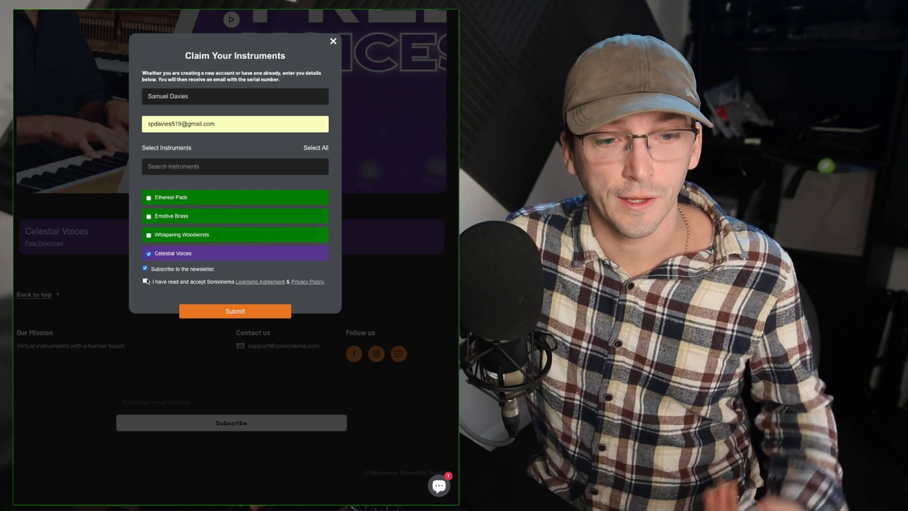
left_click(145, 282)
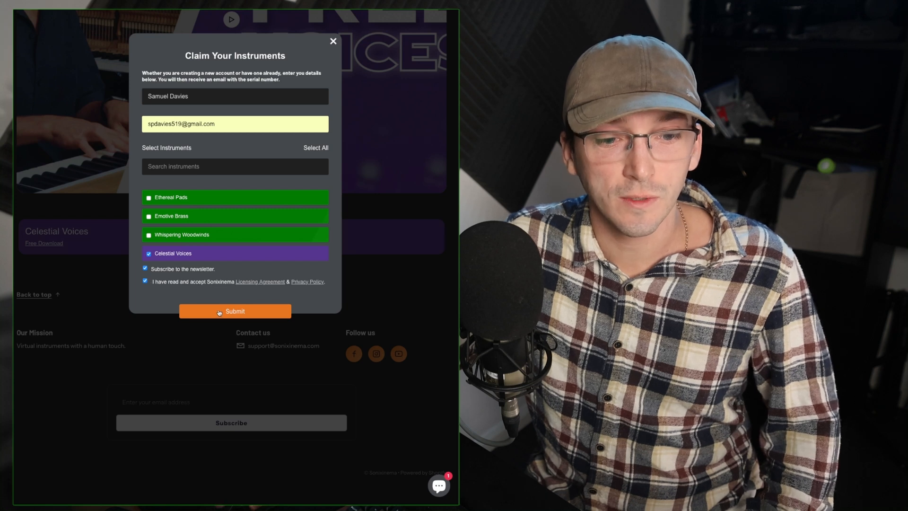
left_click(235, 311)
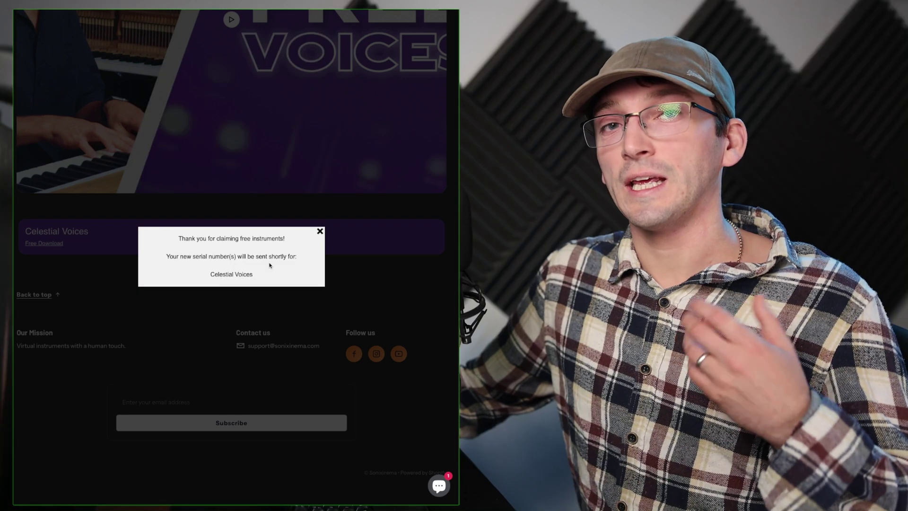
mouse_move(295, 251)
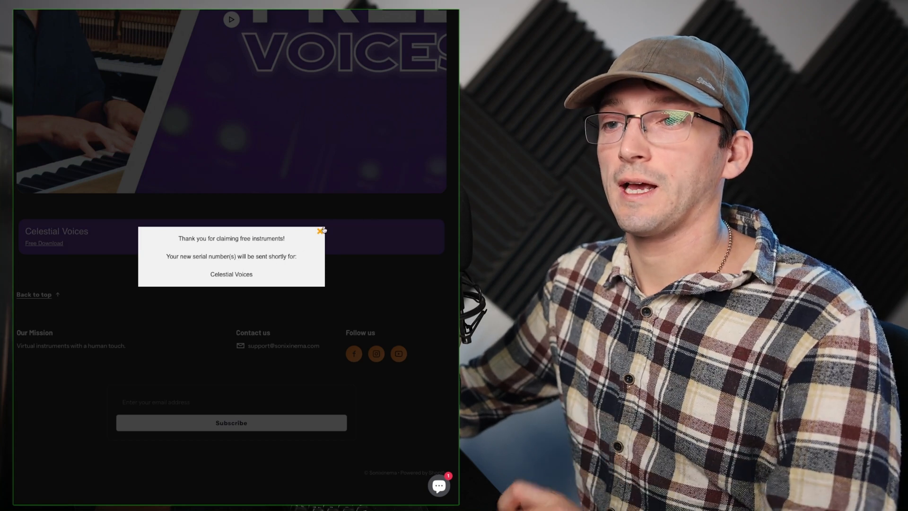
left_click(321, 231)
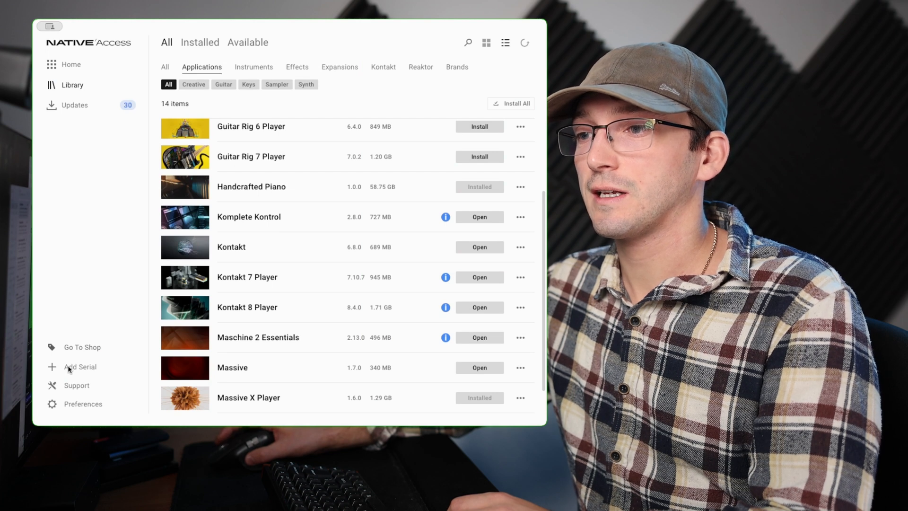
Register the Celestial Voices serial to the account and view it under Recently Added.
left_click(80, 367)
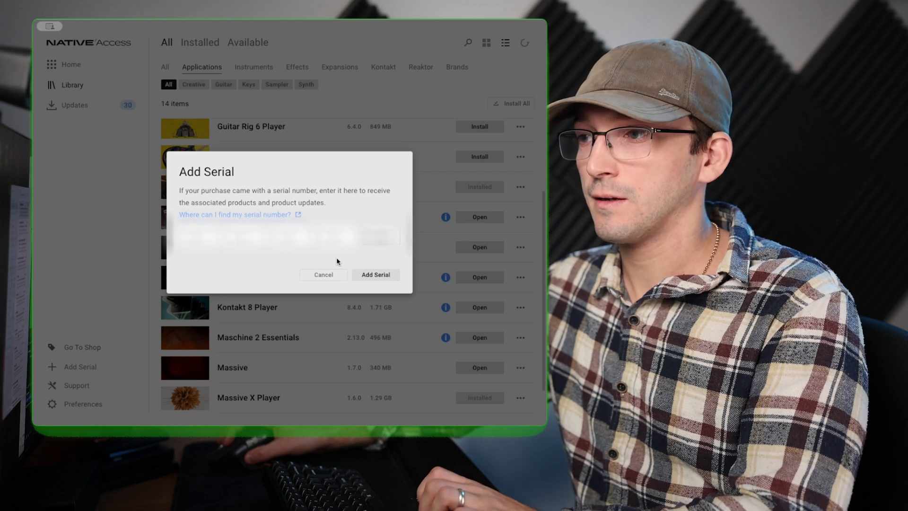
left_click(376, 274)
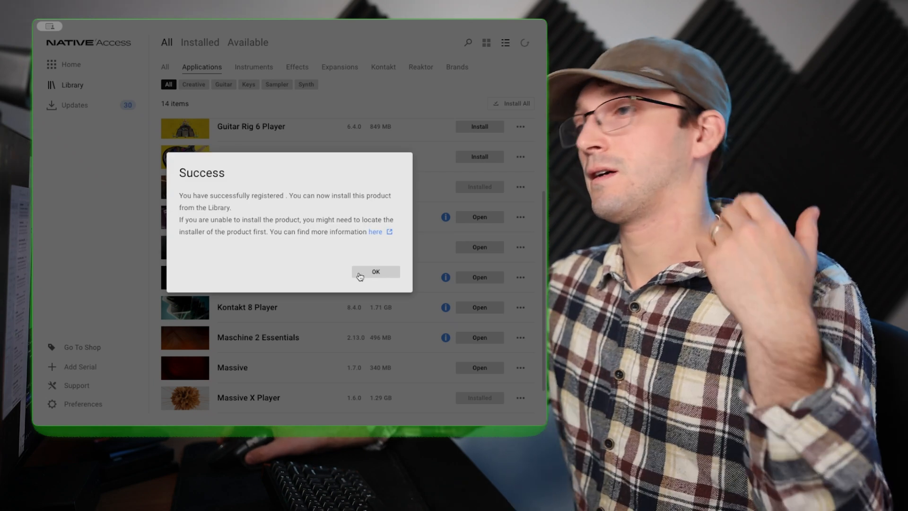
left_click(375, 272)
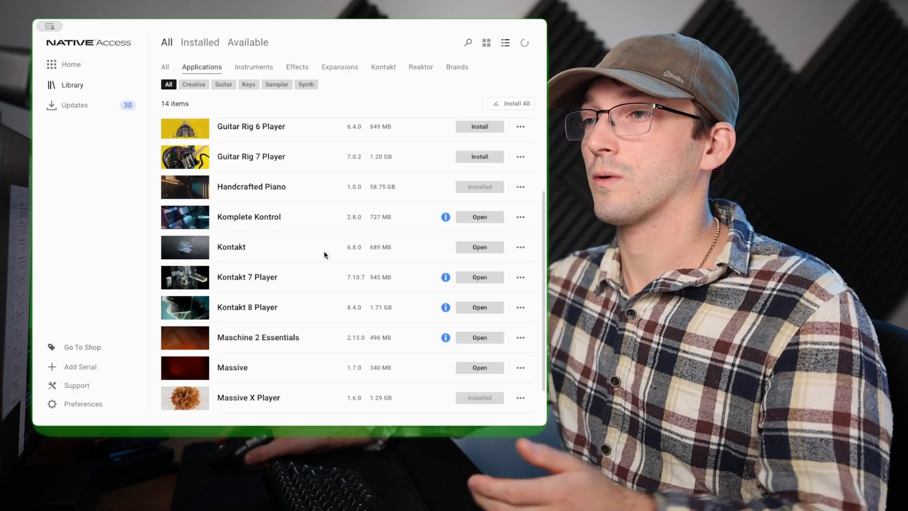
left_click(71, 64)
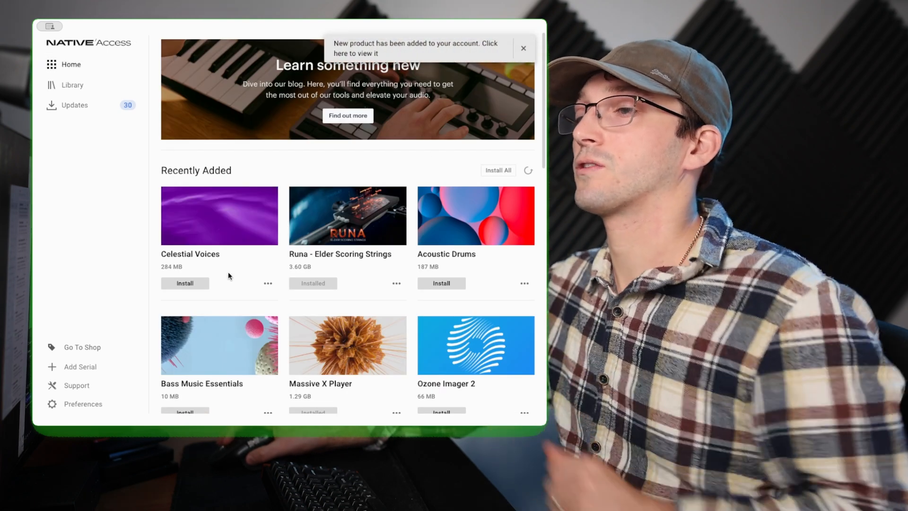
Install Celestial Voices and dismiss the installed content product notice.
left_click(184, 283)
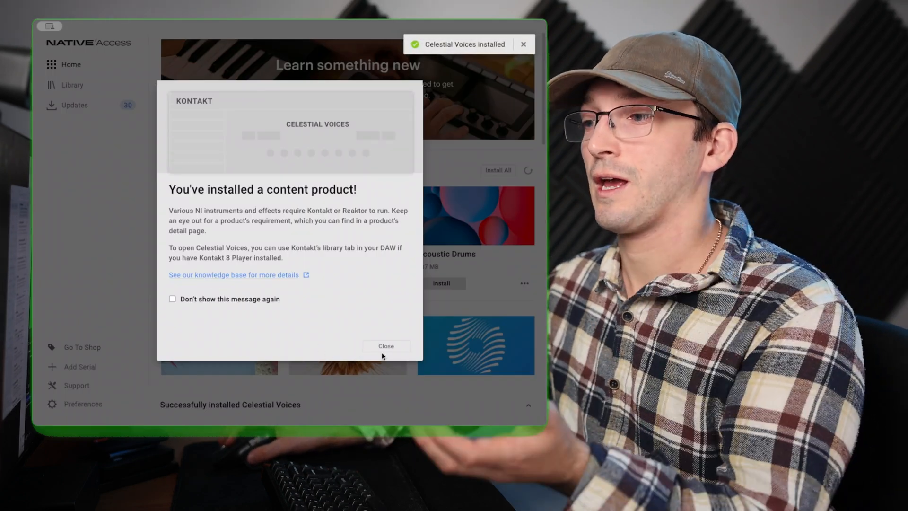
left_click(386, 346)
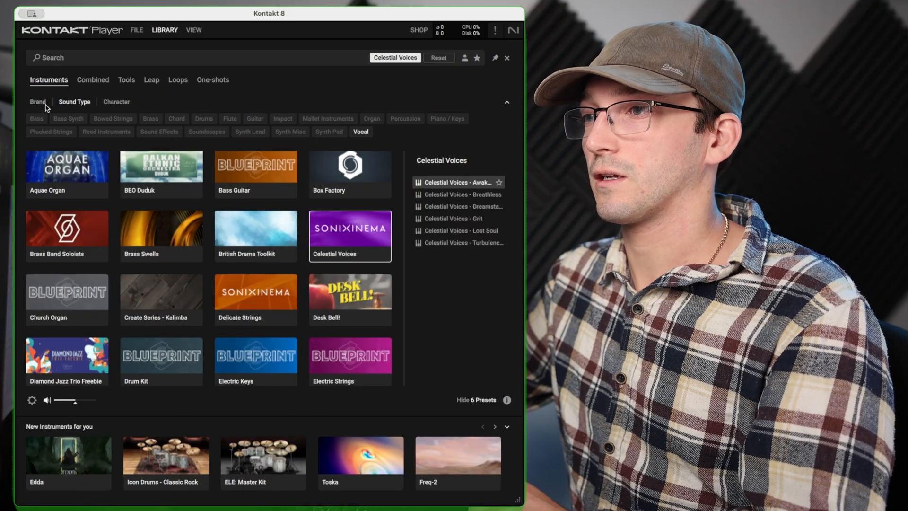
Filter the Kontakt 8 library to the Sonixinema brand and load Celestial Voices.
left_click(36, 102)
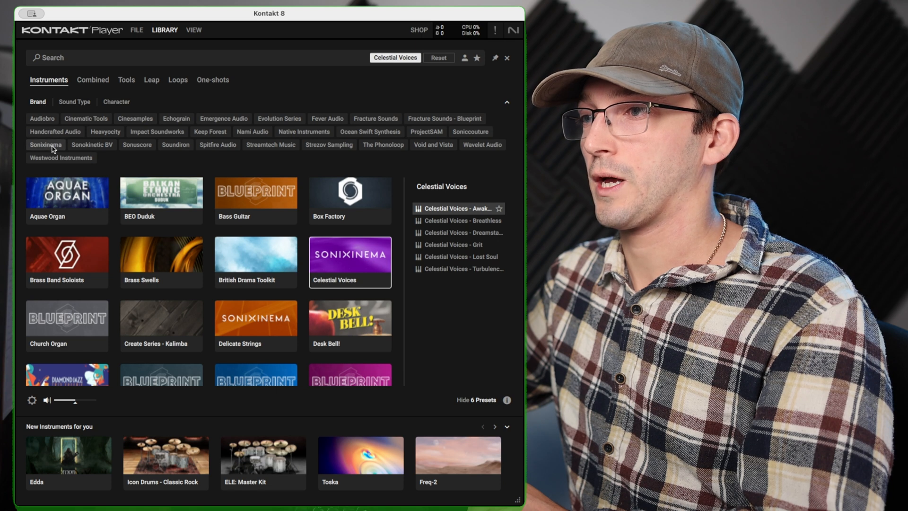
left_click(45, 144)
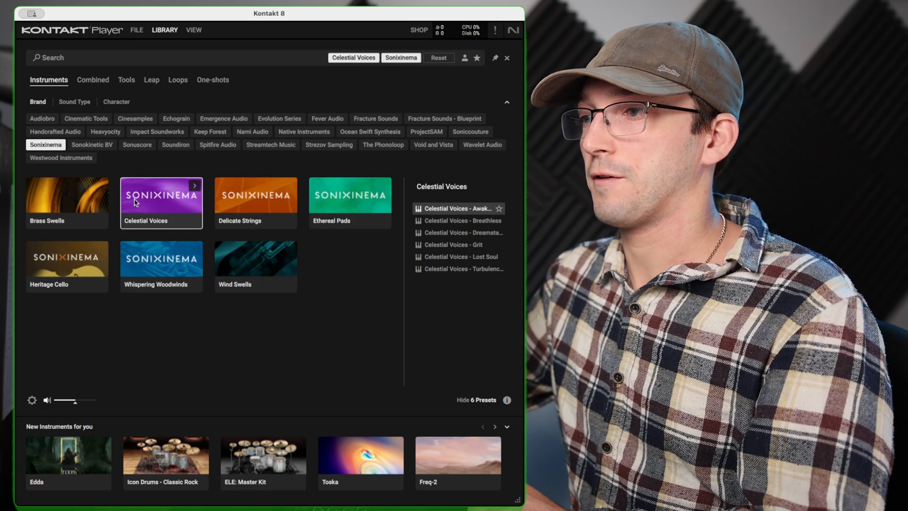
mouse_move(211, 183)
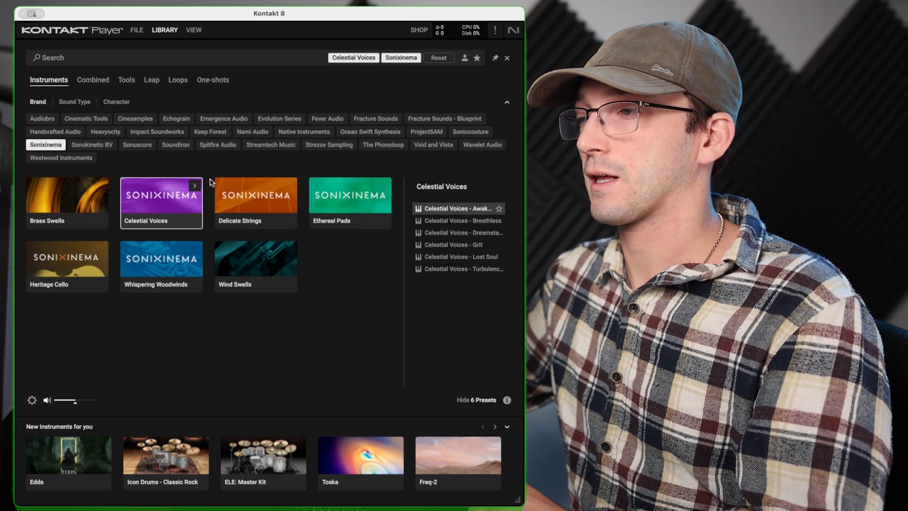
double_click(458, 208)
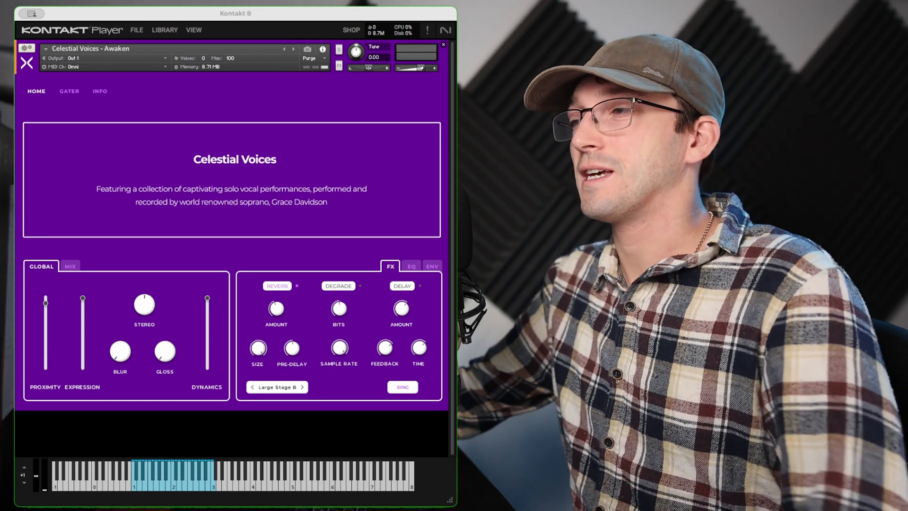
mouse_move(46, 178)
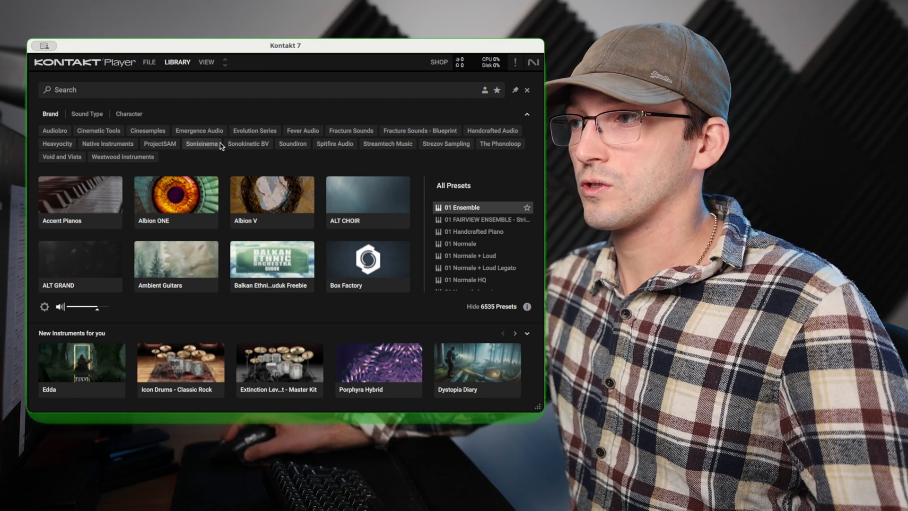
Filter the Kontakt 7 library to Sonixinema, showing Celestial Voices is absent.
left_click(200, 144)
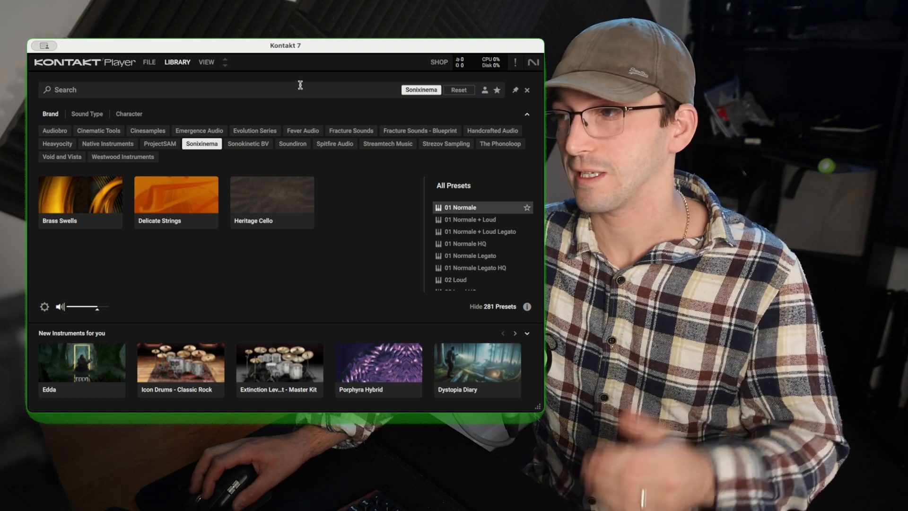
left_click_drag(284, 45, 284, 90)
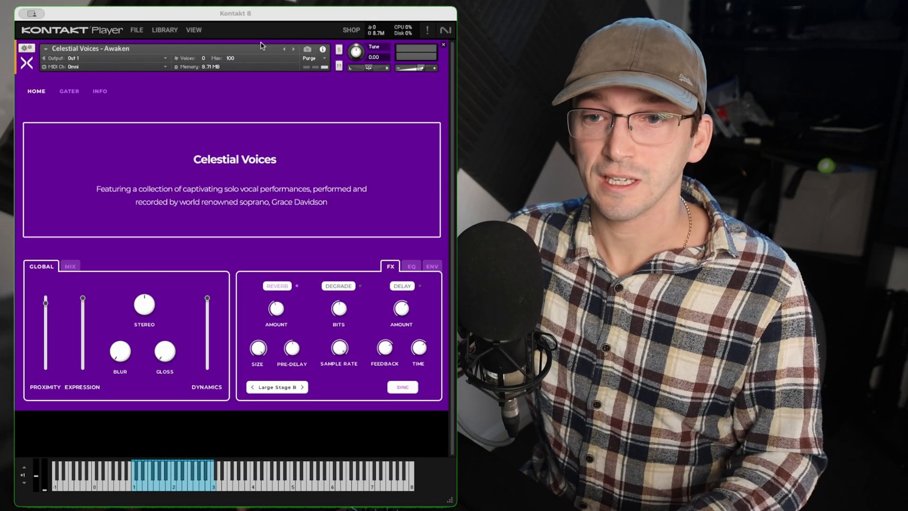
Return to the Kontakt 8 library browser, still filtered to Sonixinema.
left_click(165, 29)
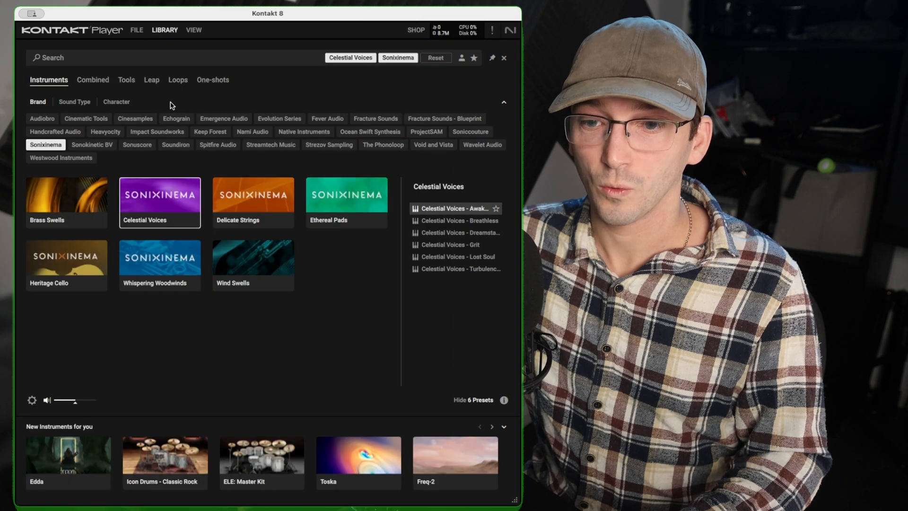
mouse_move(161, 206)
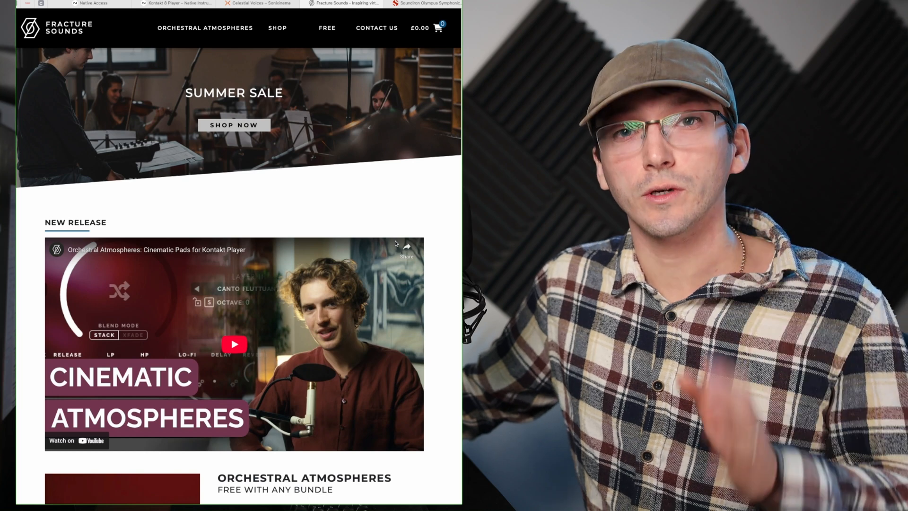
mouse_move(326, 28)
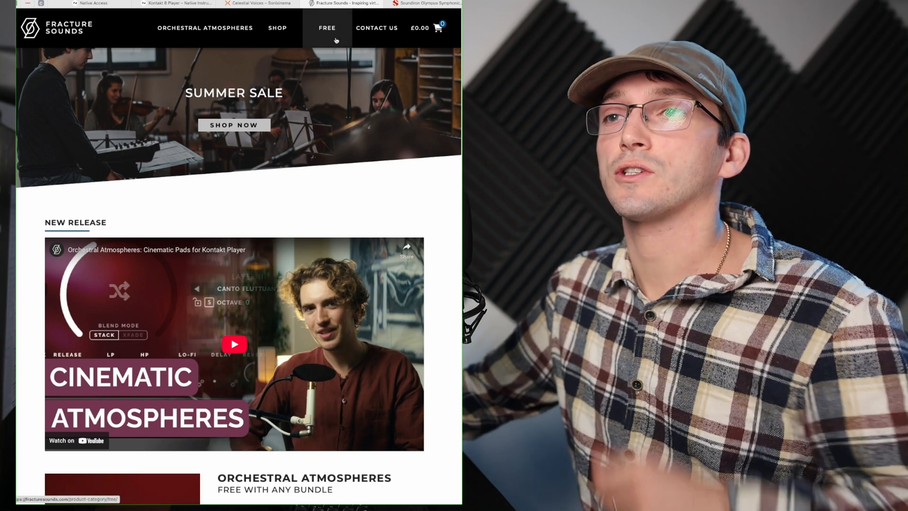
Browse Fracture Sounds' FREE category to Blueprint: Bass Guitar, then move to the Soundiron page.
left_click(326, 27)
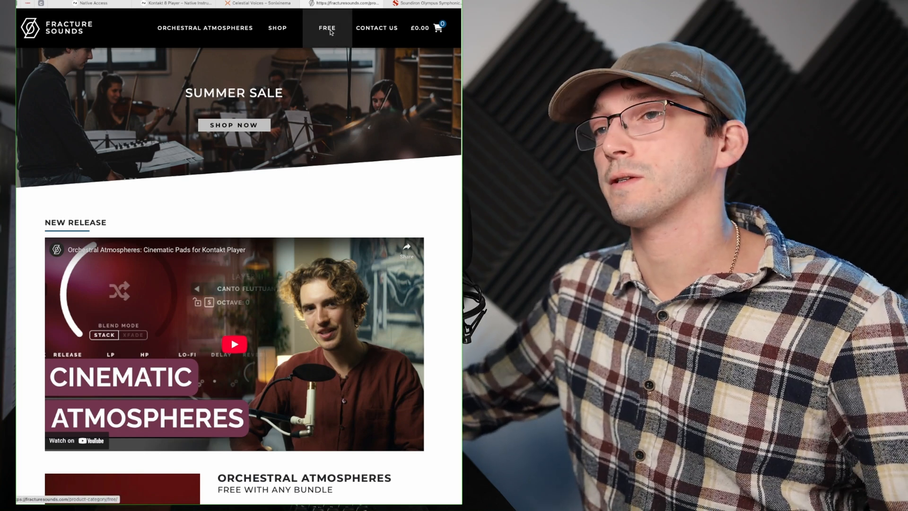
left_click(326, 28)
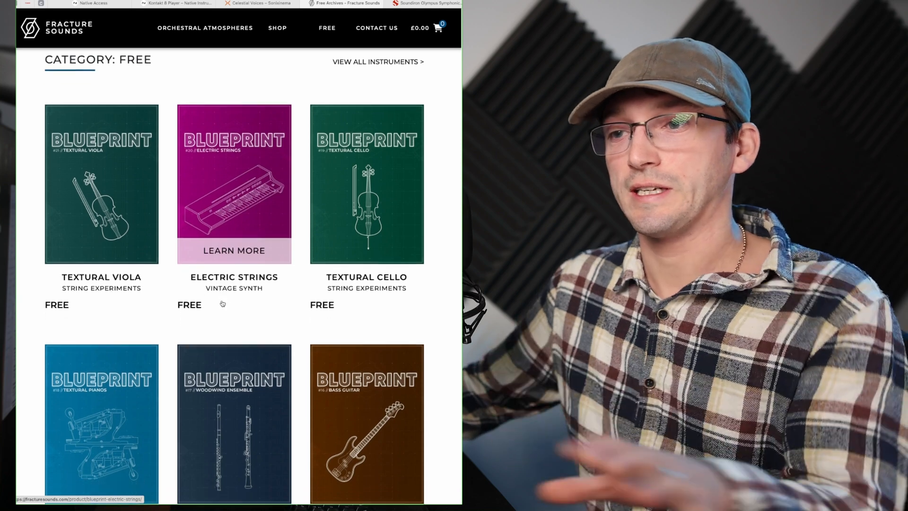
scroll("down", 3)
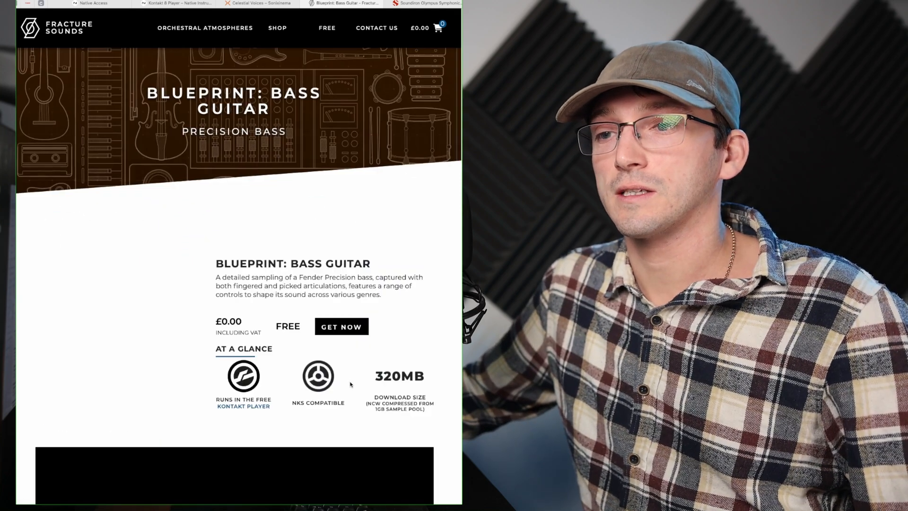
scroll("down", 3)
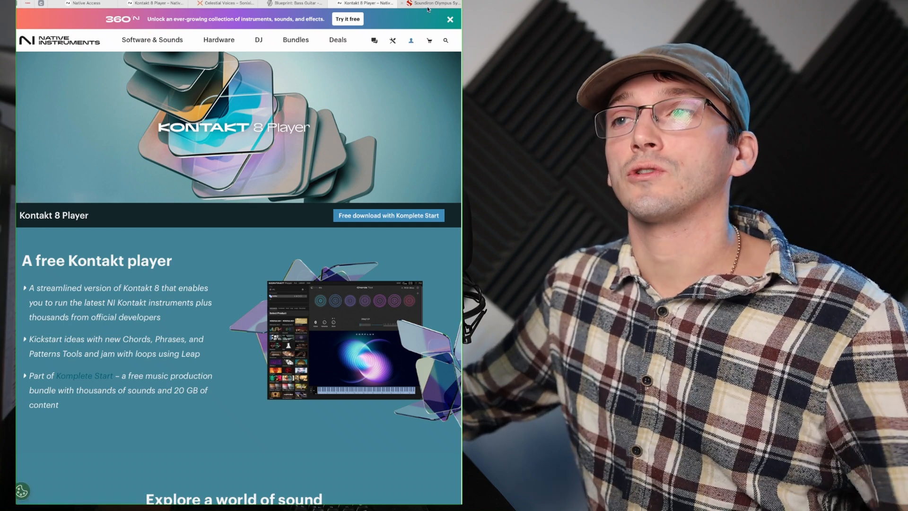
left_click(432, 4)
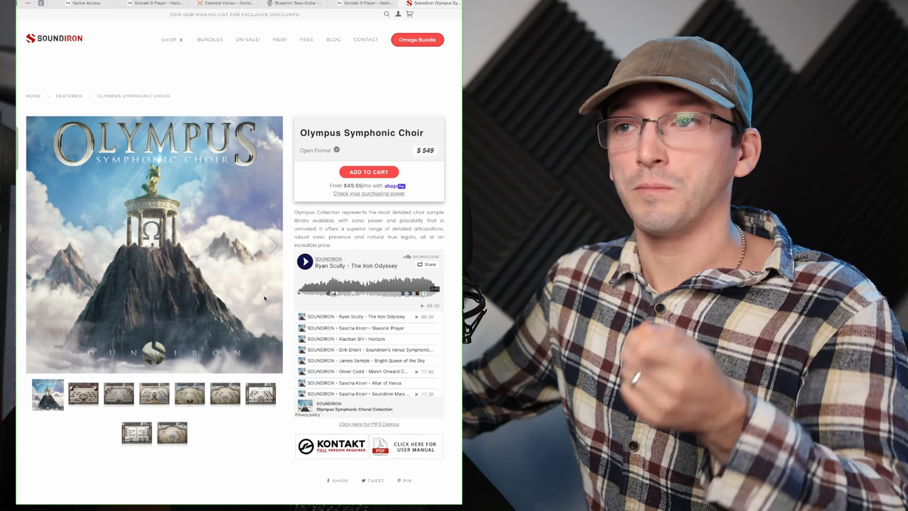
Scroll the Olympus Symphonic Choir page to its full chorus, soloists and extras contents lists.
scroll("down", 3)
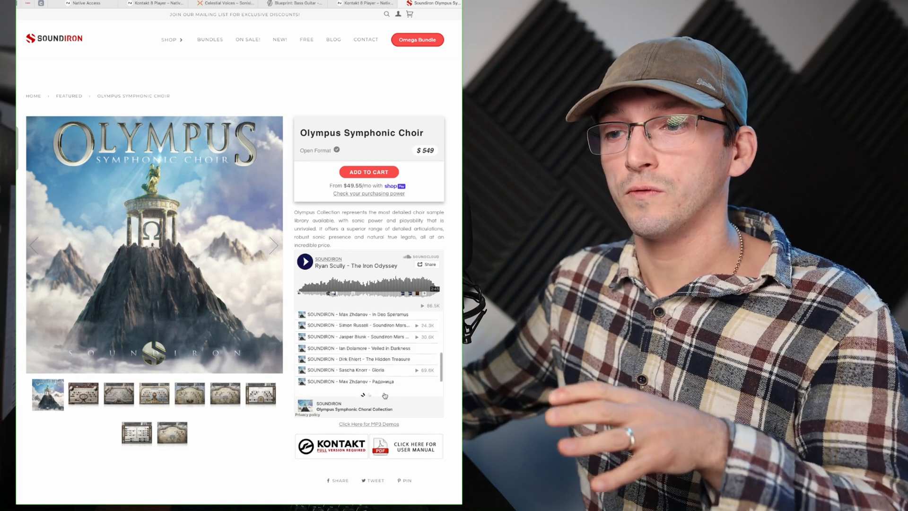
scroll("down", 3)
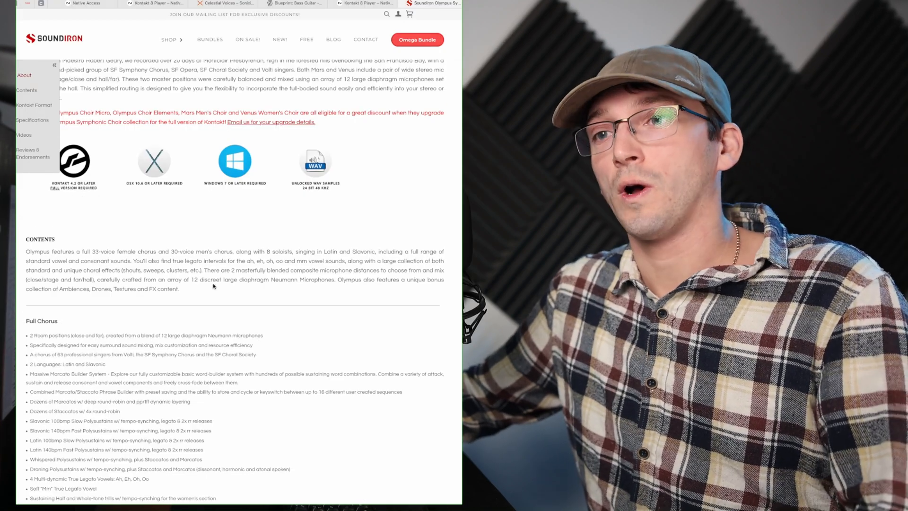
scroll("down", 3)
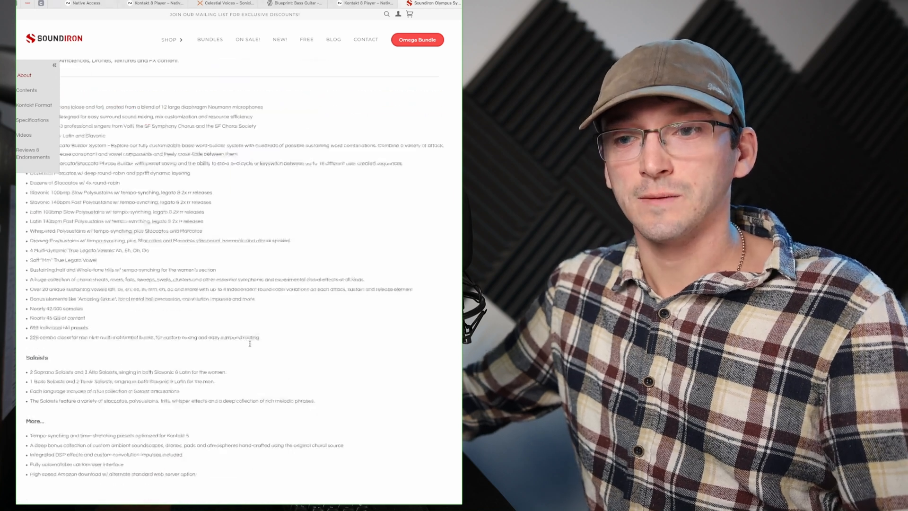
scroll("down", 3)
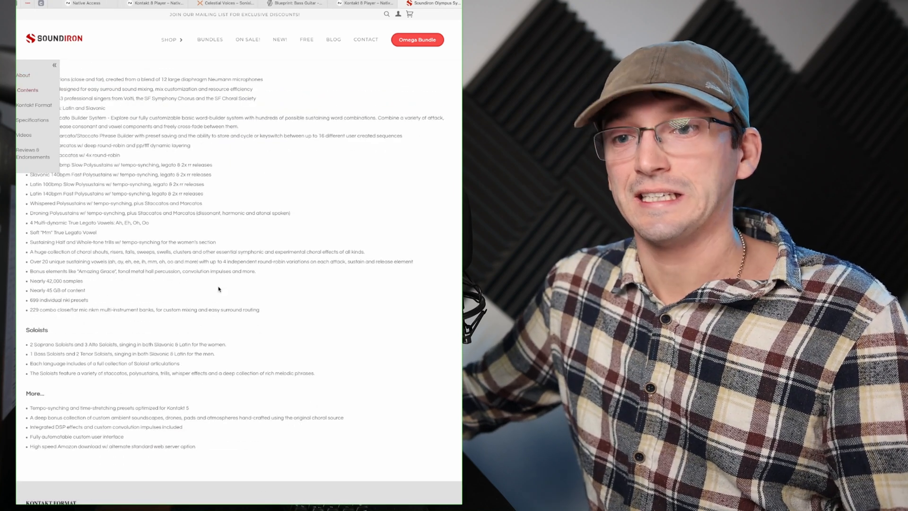